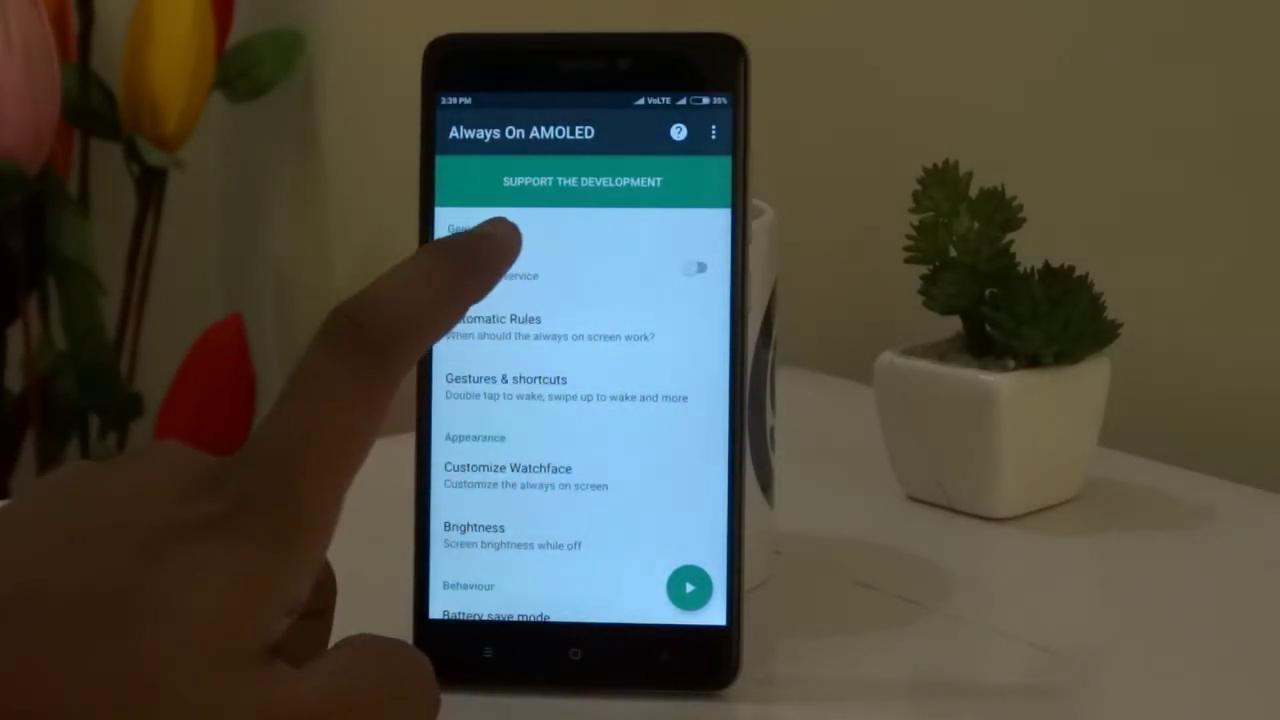
Step: Enable the always-on service with charging rules set to work both while charging and discharging
{"action": "left_click", "coordinate": [699, 267]}
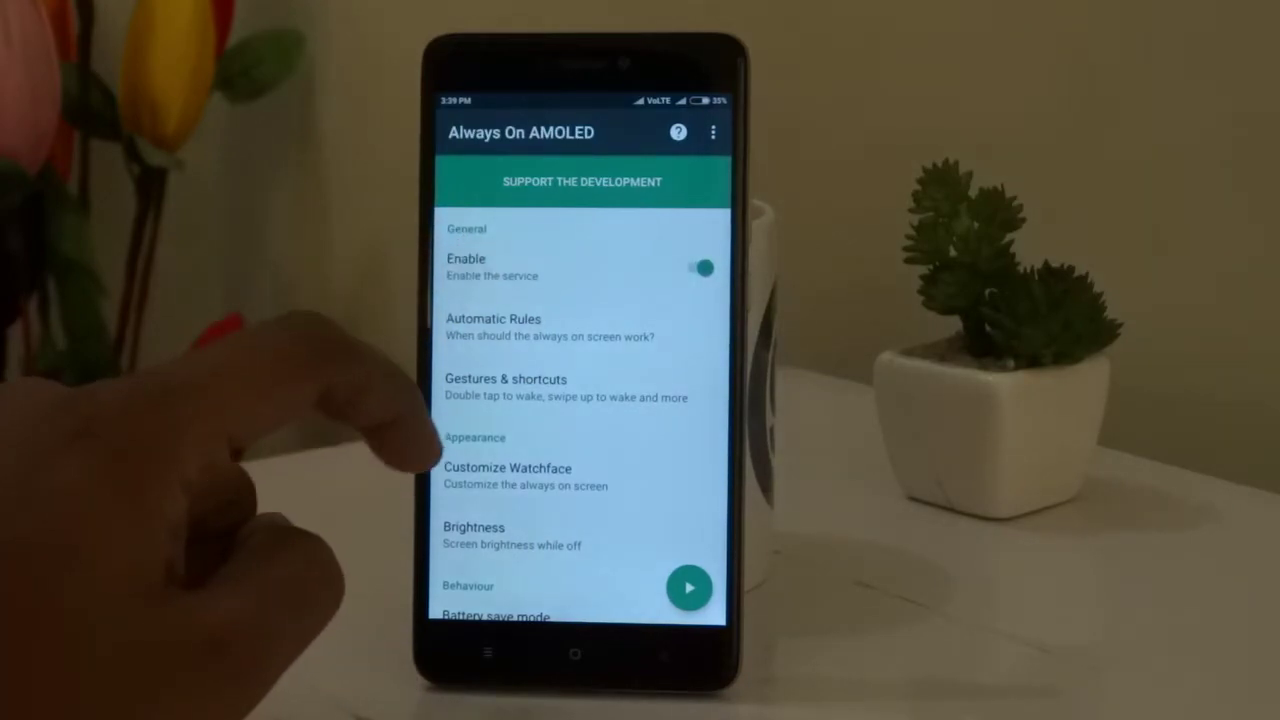
{"action": "left_click", "coordinate": [492, 327]}
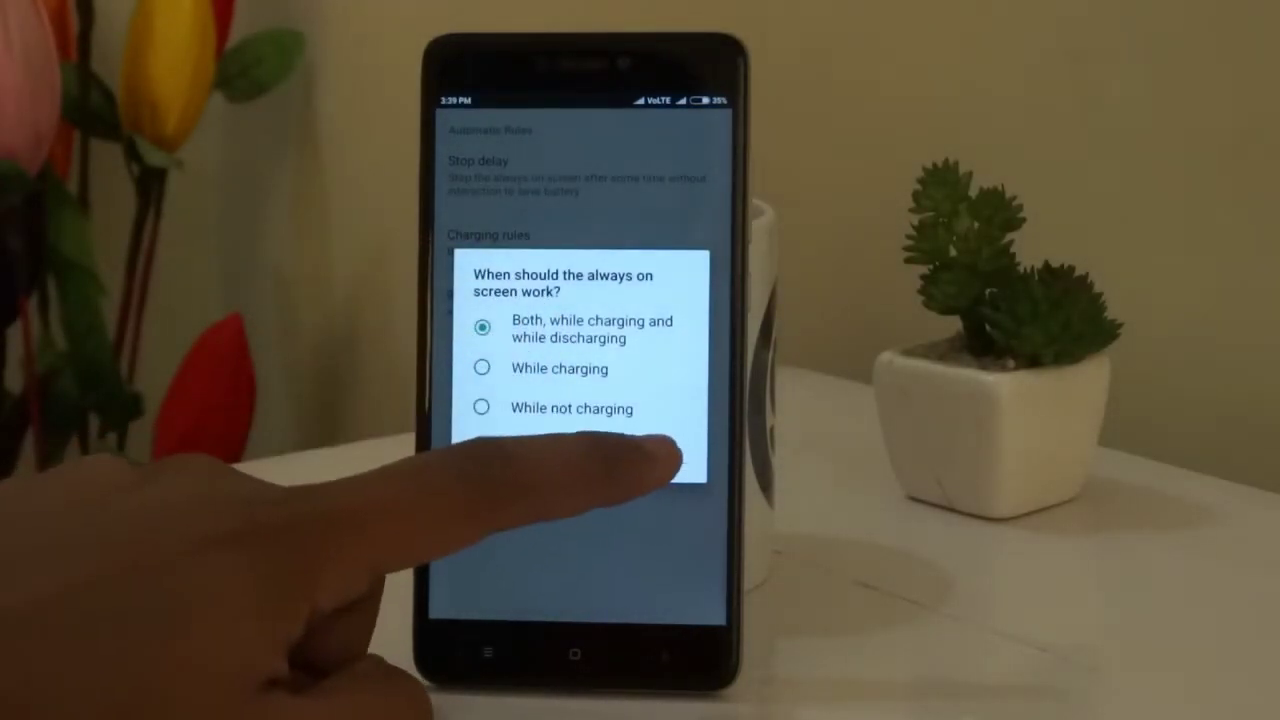
{"action": "left_click", "coordinate": [483, 329]}
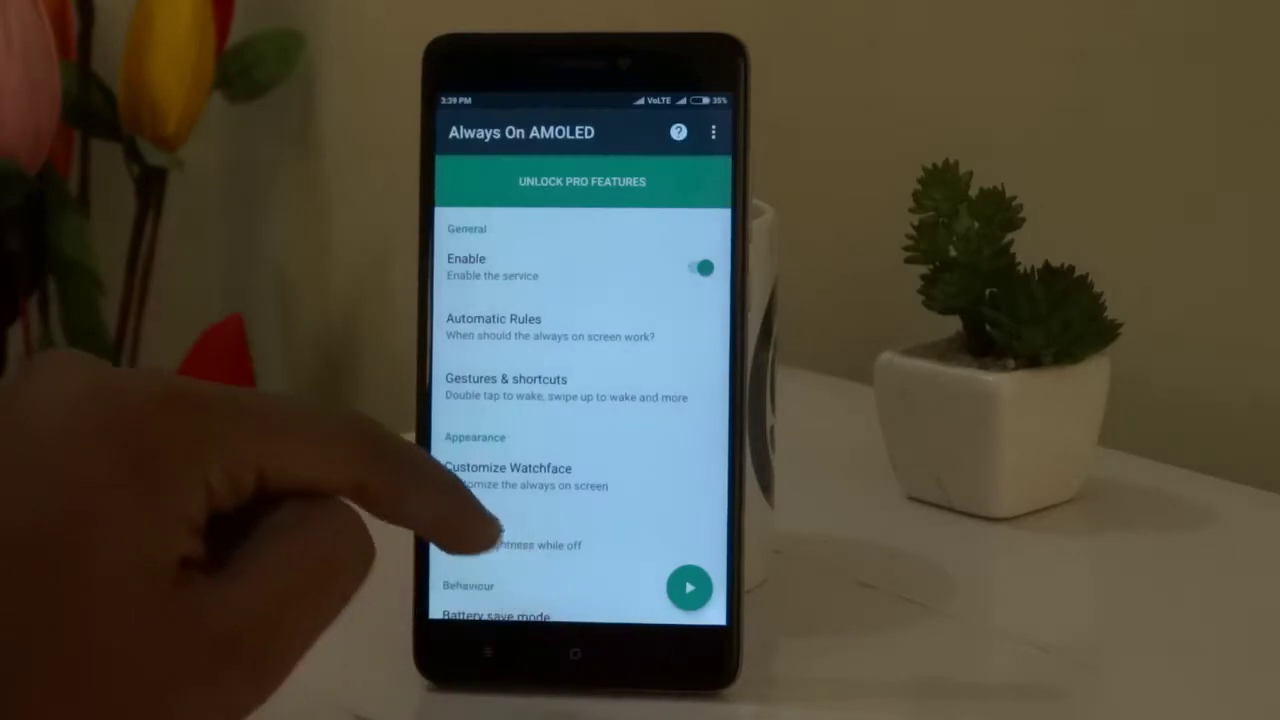
Step: Open Customize Watchface under Appearance to view clock, date and battery styles
{"action": "left_click", "coordinate": [510, 546]}
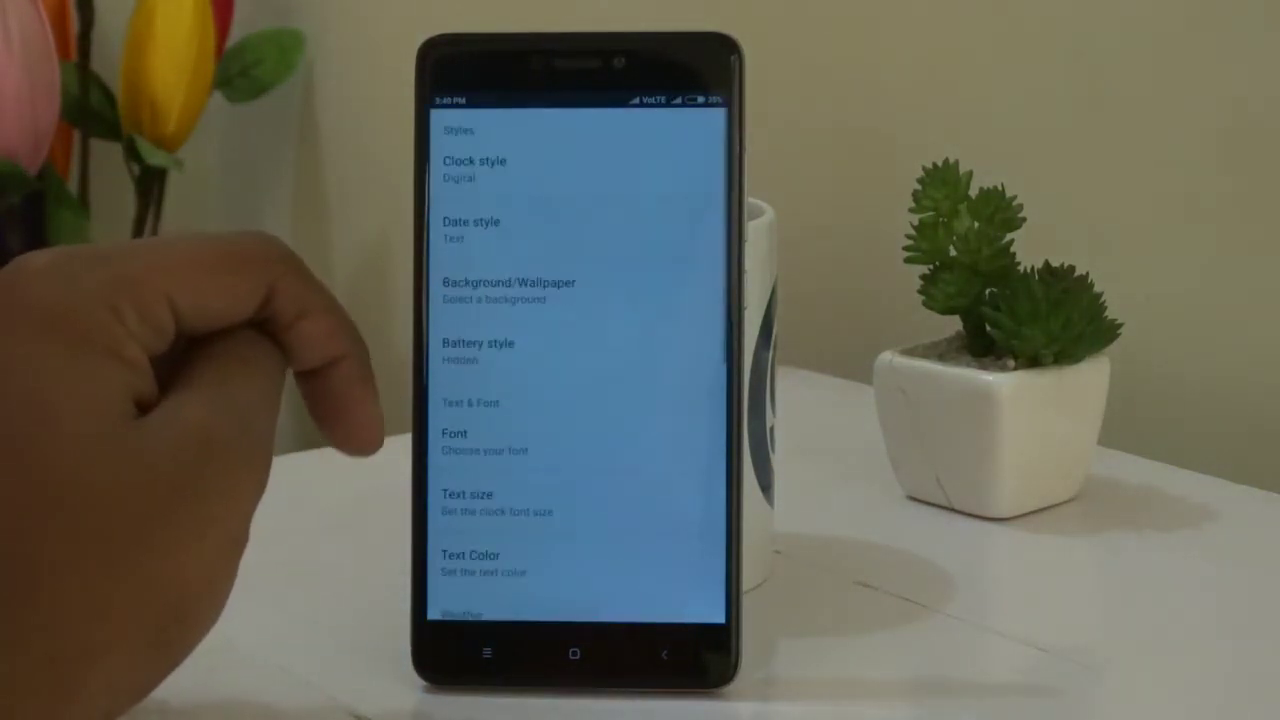
Step: Change the watchface clock style from Digital to Analog
{"action": "left_click", "coordinate": [469, 160]}
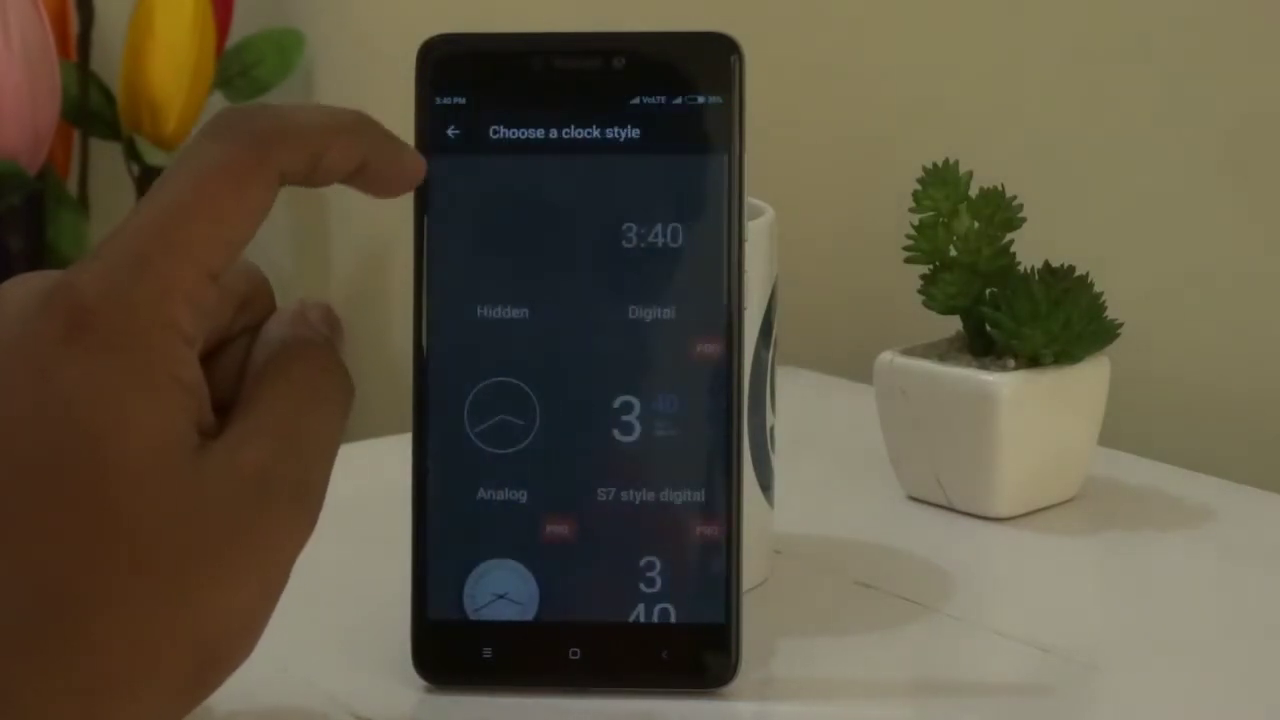
{"action": "left_click", "coordinate": [646, 237]}
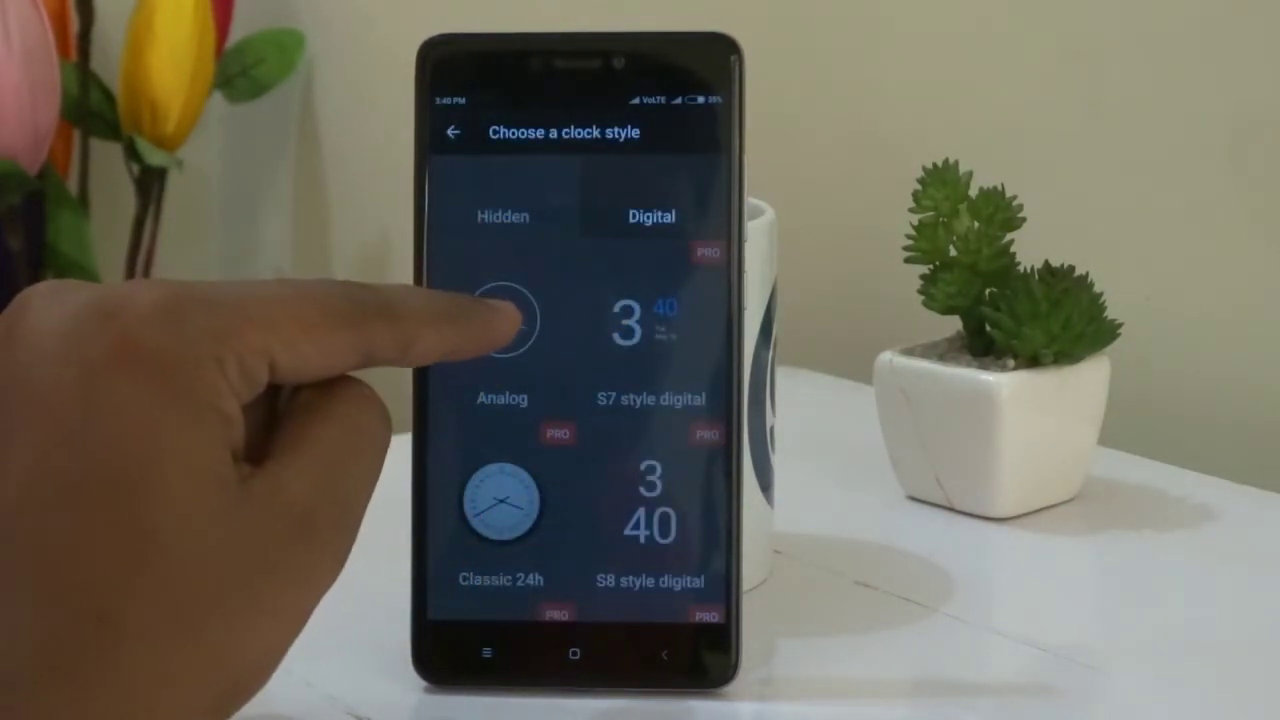
{"action": "left_click", "coordinate": [502, 320]}
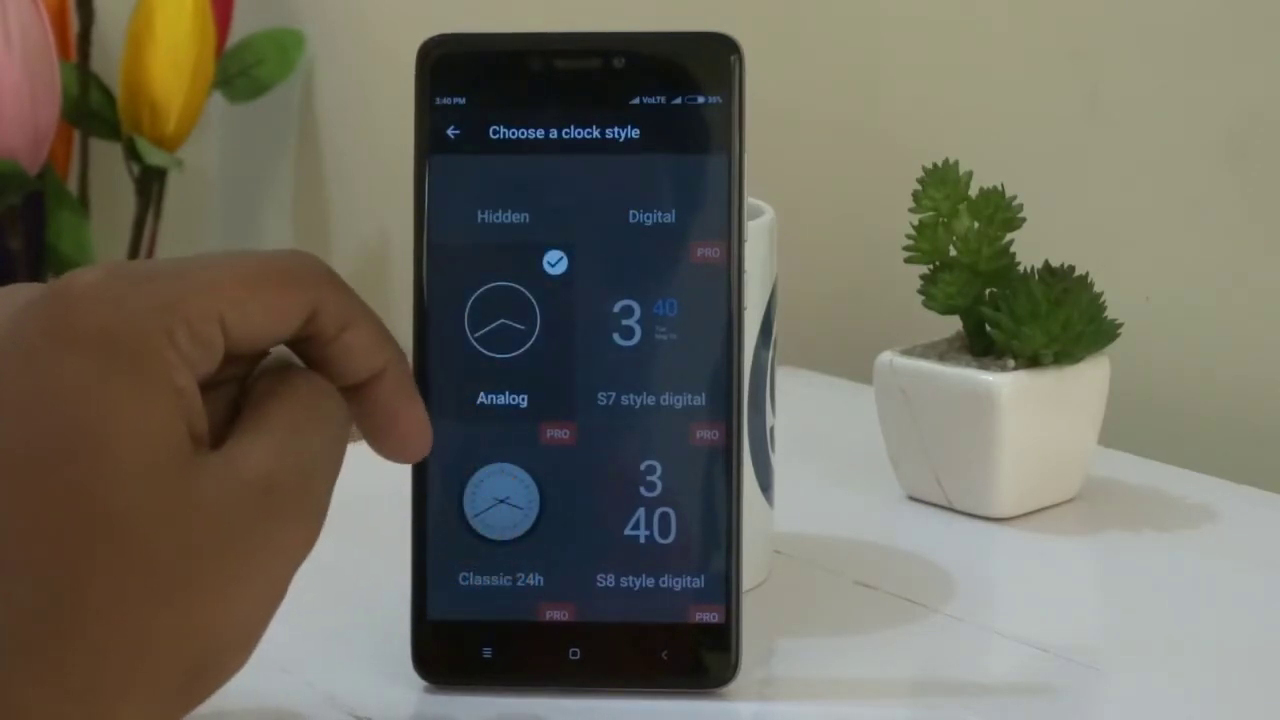